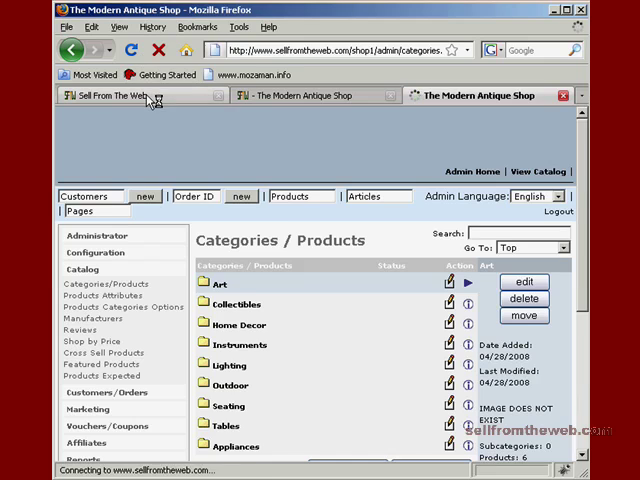
# Step: Visit the Sell From The Web site, then return to the shop's admin area
pyautogui.click(100, 96)
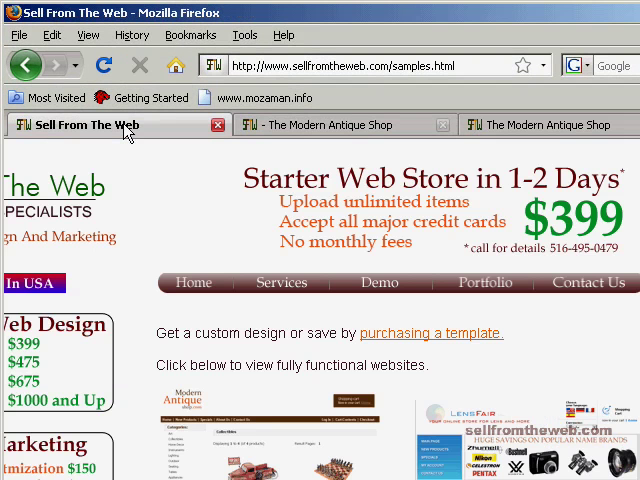
pyautogui.moveTo(310, 126)
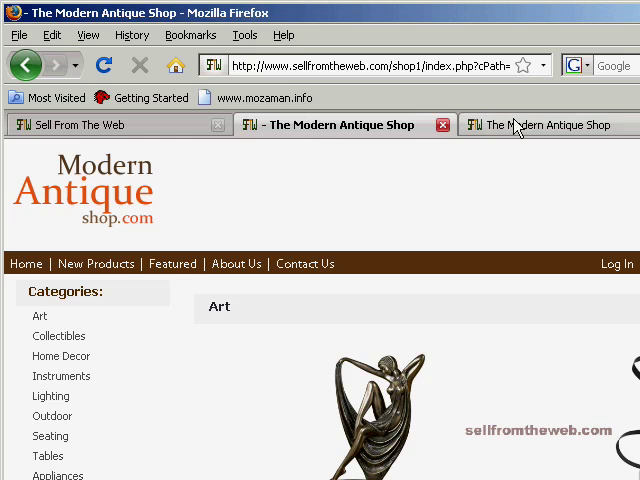
pyautogui.click(544, 126)
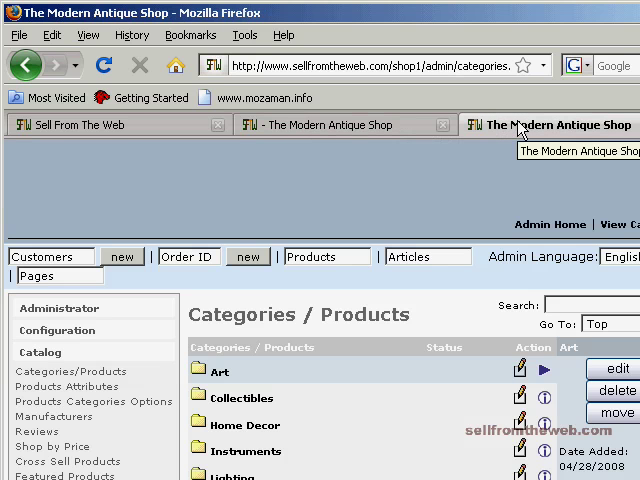
pyautogui.moveTo(512, 140)
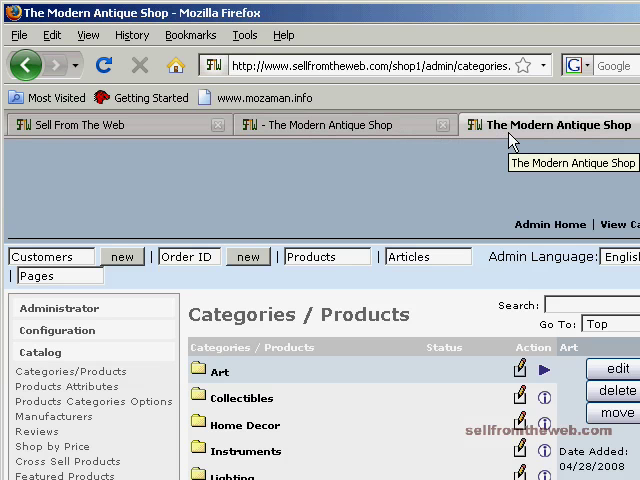
pyautogui.moveTo(322, 190)
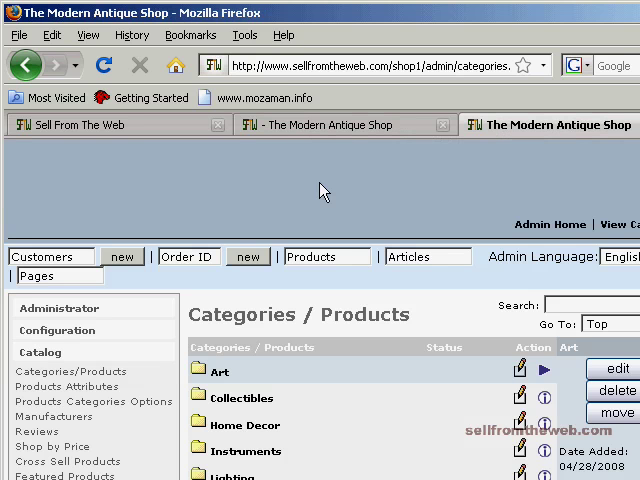
pyautogui.moveTo(124, 330)
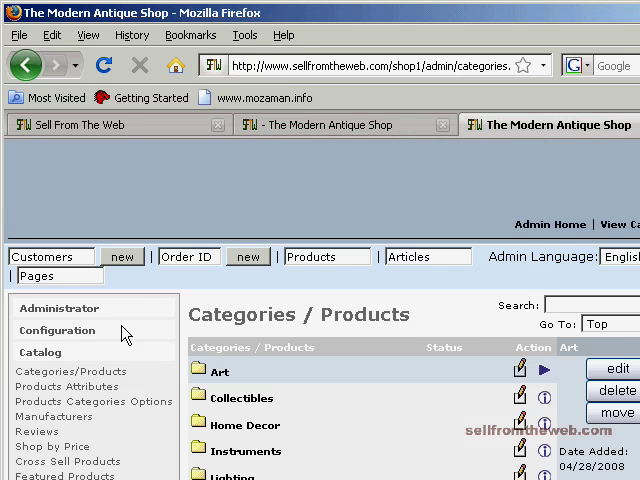
pyautogui.moveTo(48, 348)
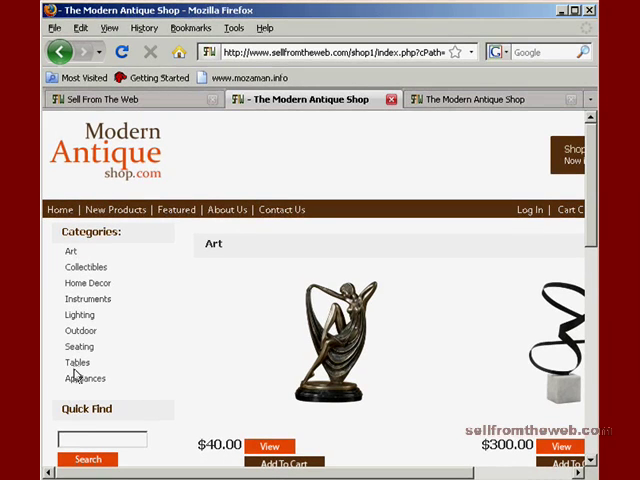
# Step: Back in the admin Categories / Products list, list the Art category's products (Black Panther, Dancing Maiden)
pyautogui.click(490, 100)
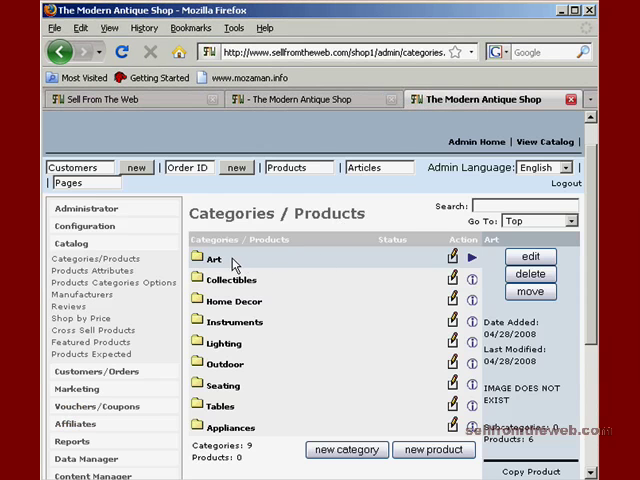
pyautogui.moveTo(230, 260)
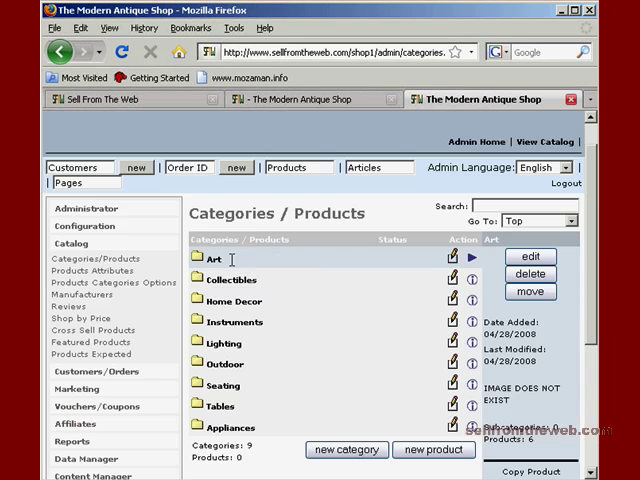
pyautogui.click(196, 258)
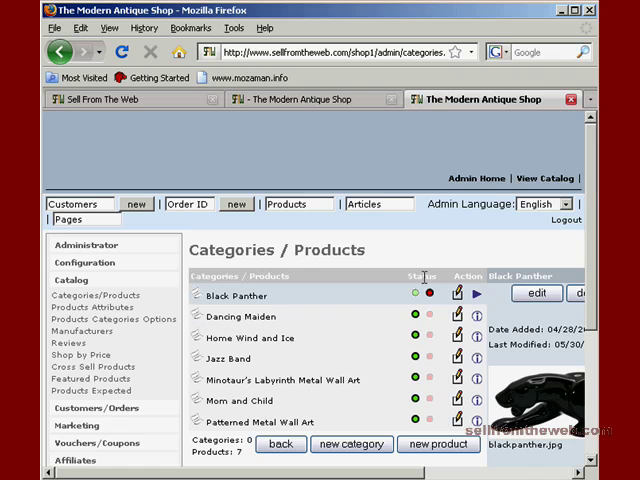
pyautogui.moveTo(414, 296)
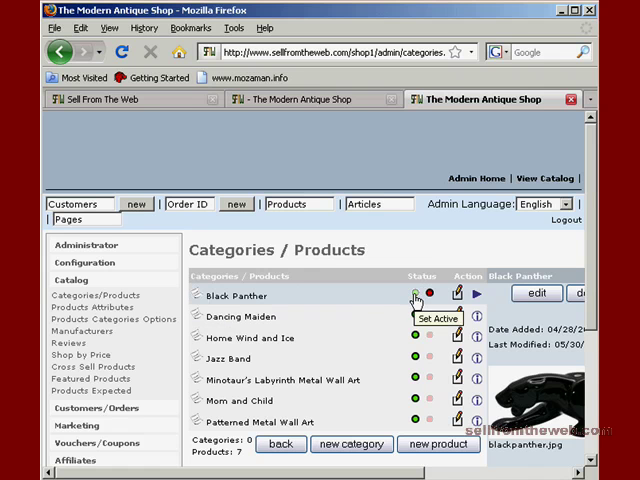
pyautogui.click(416, 294)
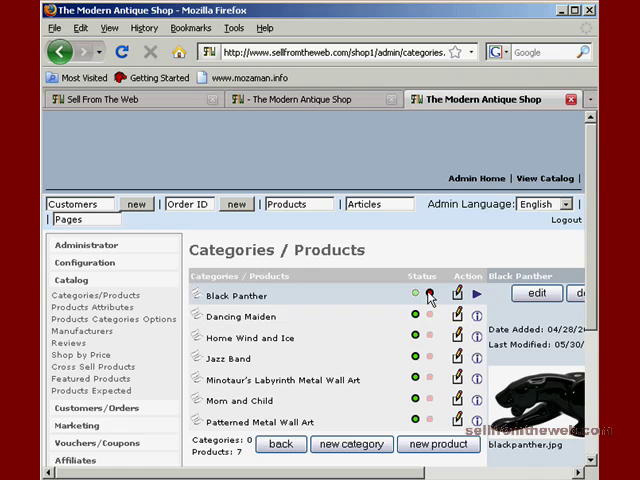
pyautogui.click(416, 294)
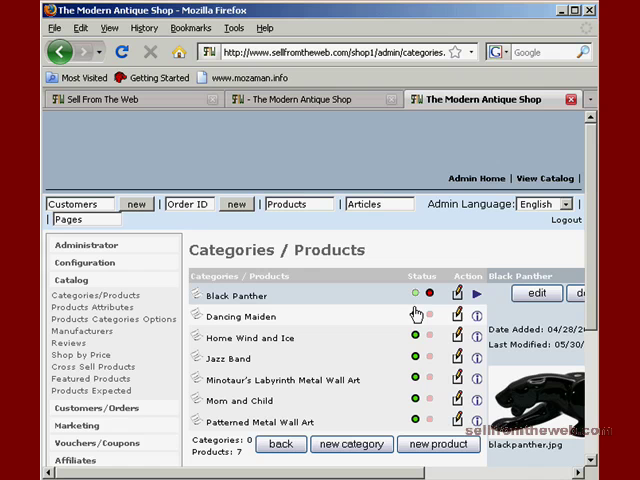
pyautogui.click(428, 294)
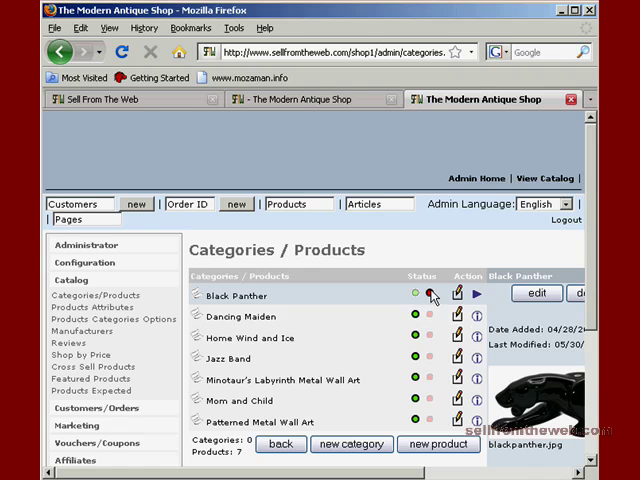
pyautogui.click(416, 294)
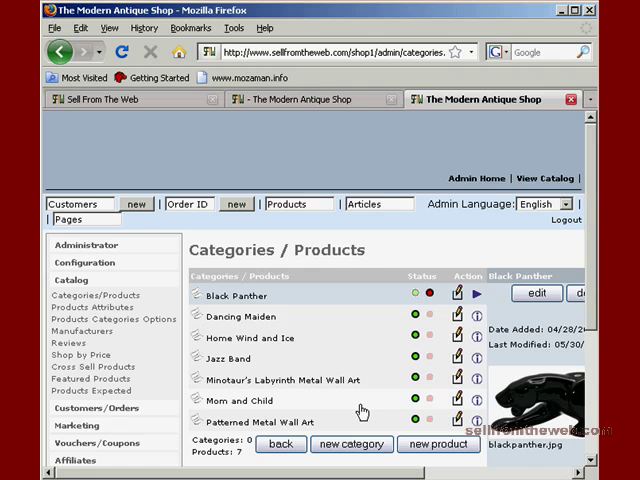
pyautogui.moveTo(340, 338)
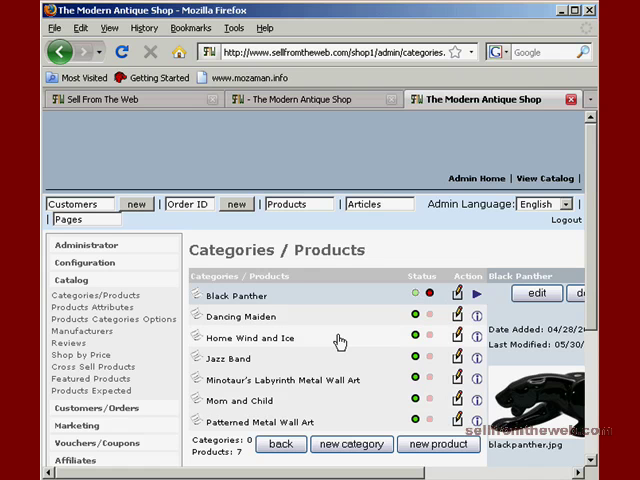
pyautogui.moveTo(384, 424)
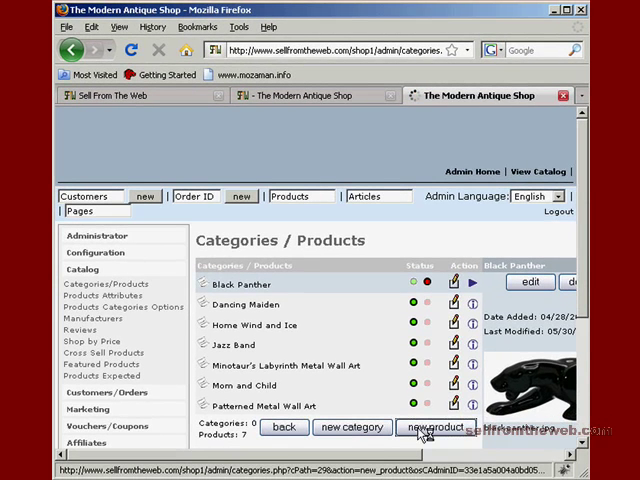
# Step: Begin a new product in Art and look over the blank New Product form and its language tabs
pyautogui.click(424, 428)
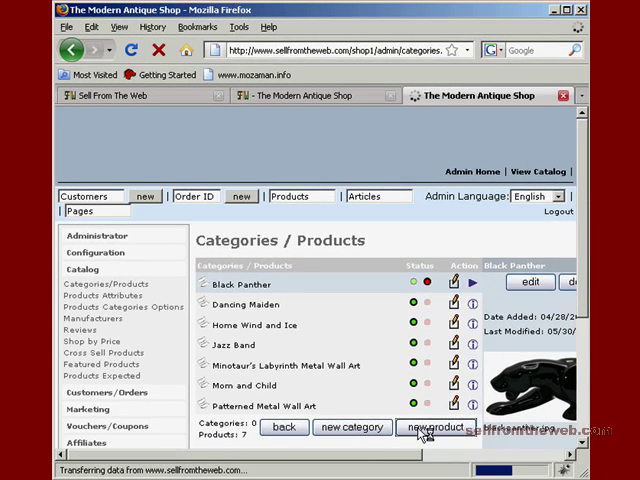
pyautogui.click(444, 428)
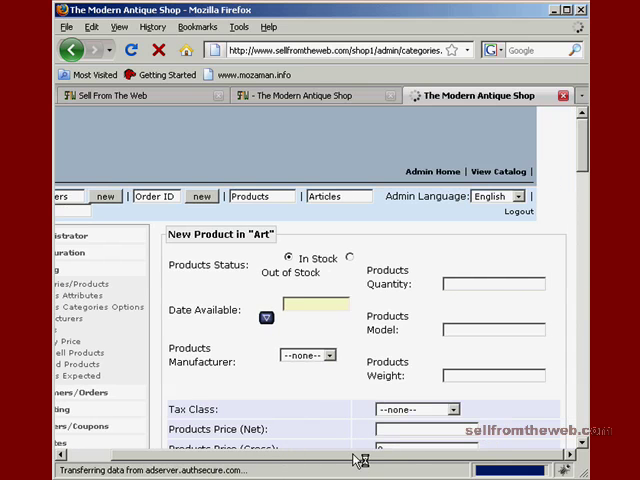
pyautogui.moveTo(574, 188)
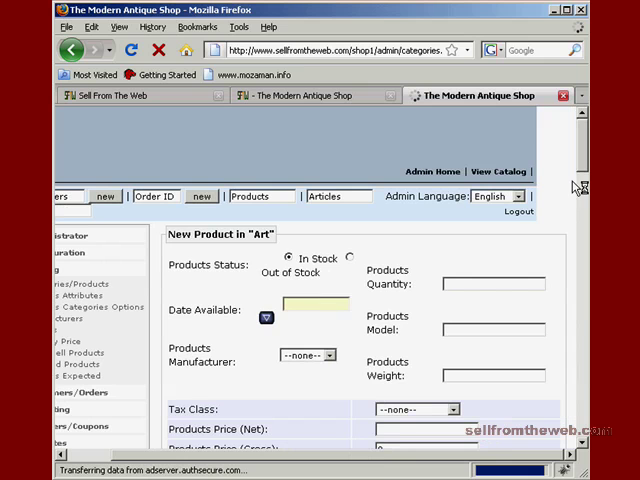
pyautogui.scroll(-3)
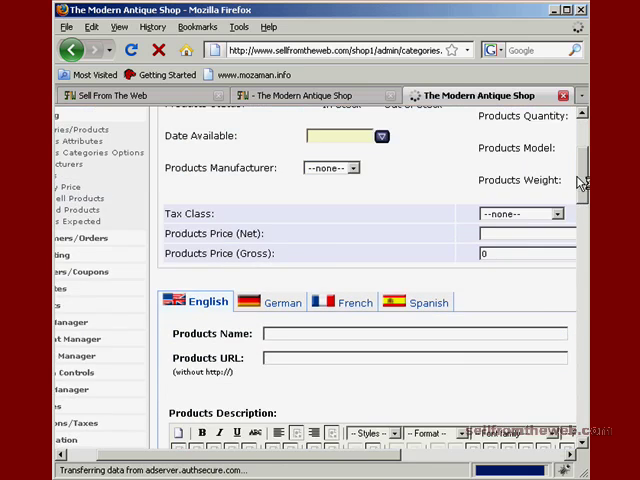
pyautogui.scroll(3)
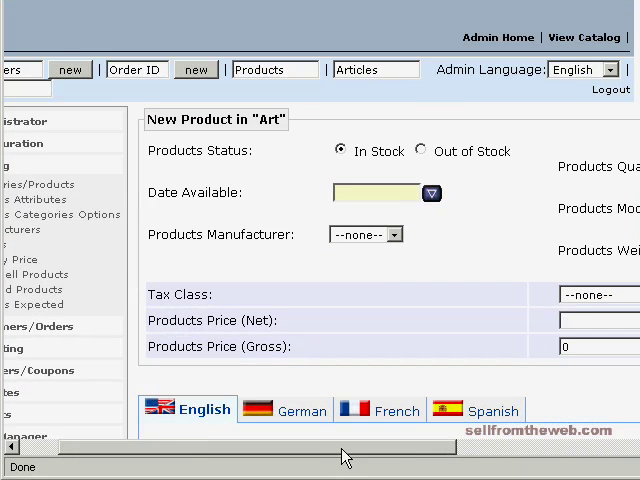
pyautogui.hscroll(3)
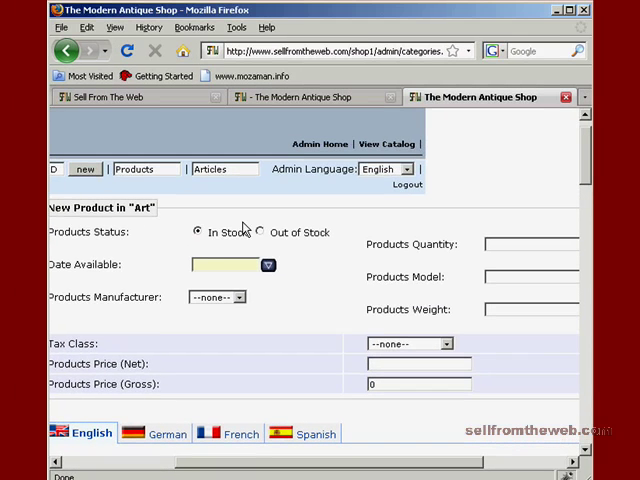
pyautogui.moveTo(300, 224)
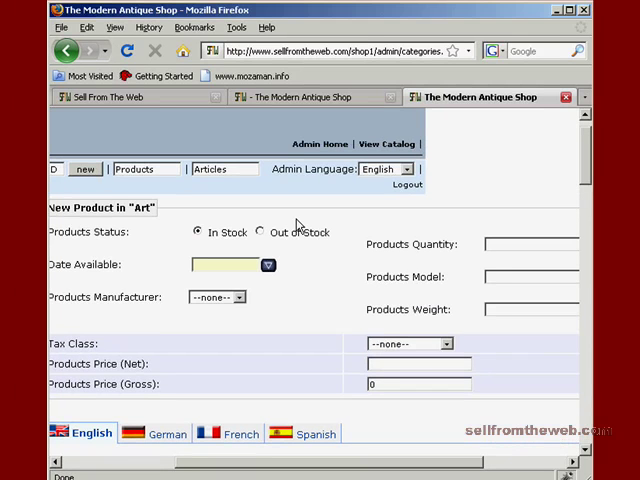
pyautogui.moveTo(278, 460)
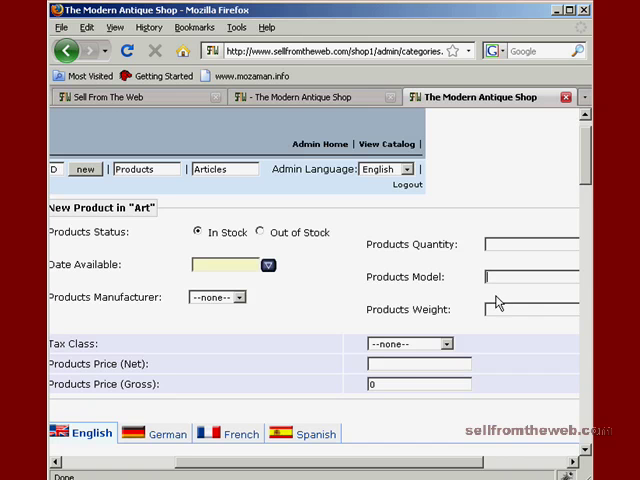
pyautogui.click(530, 308)
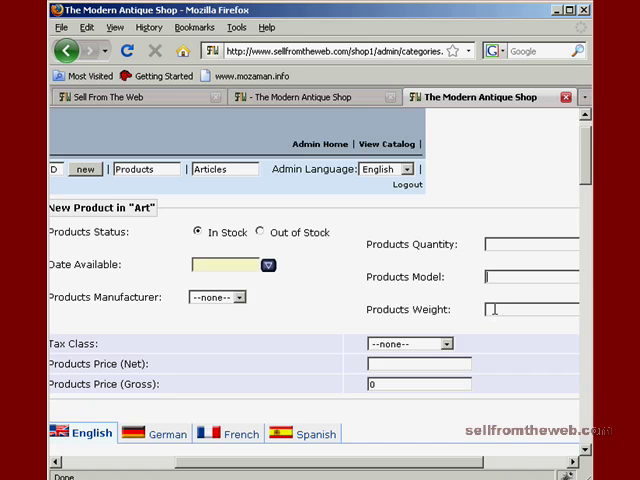
pyautogui.moveTo(328, 318)
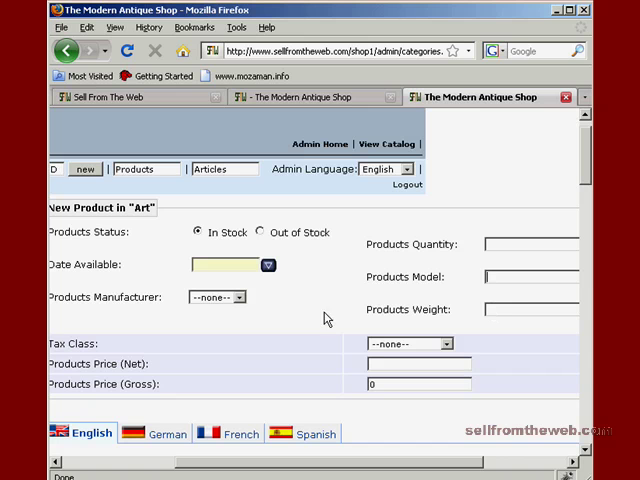
pyautogui.moveTo(238, 304)
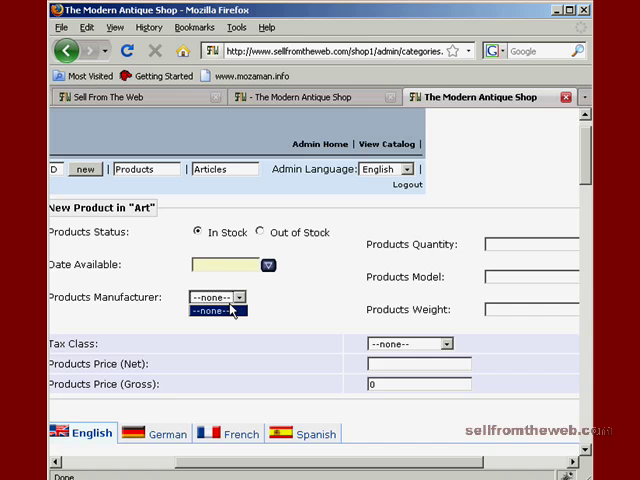
pyautogui.moveTo(204, 356)
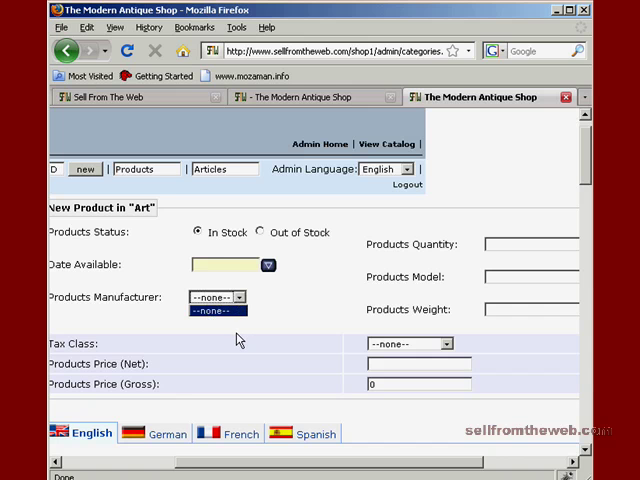
# Step: Keep manufacturer none, set tax class Taxable Goods and net price 200 (gross 214)
pyautogui.click(216, 308)
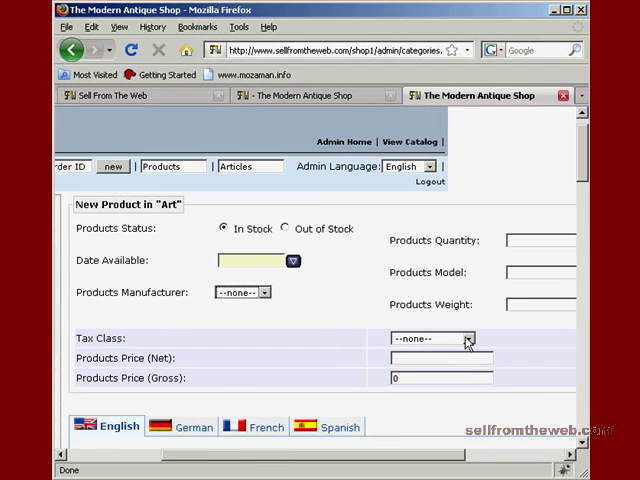
pyautogui.click(464, 336)
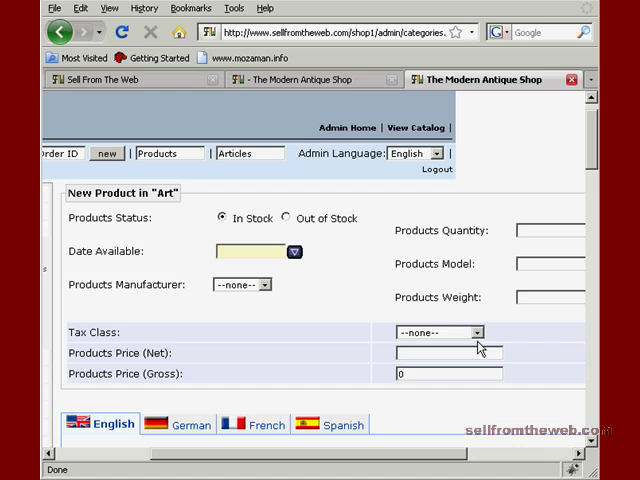
pyautogui.click(440, 332)
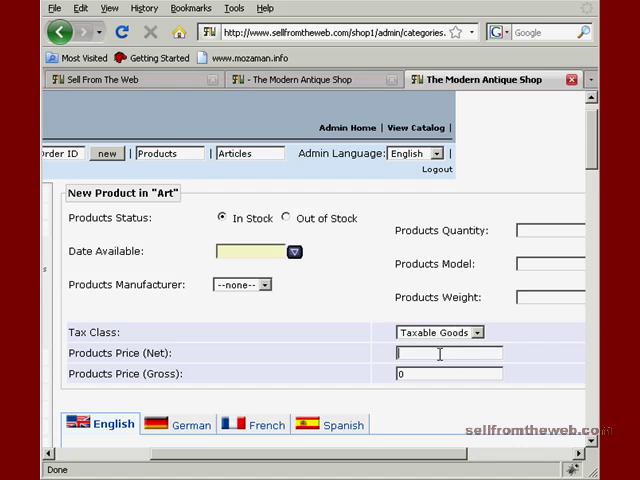
pyautogui.write('200')
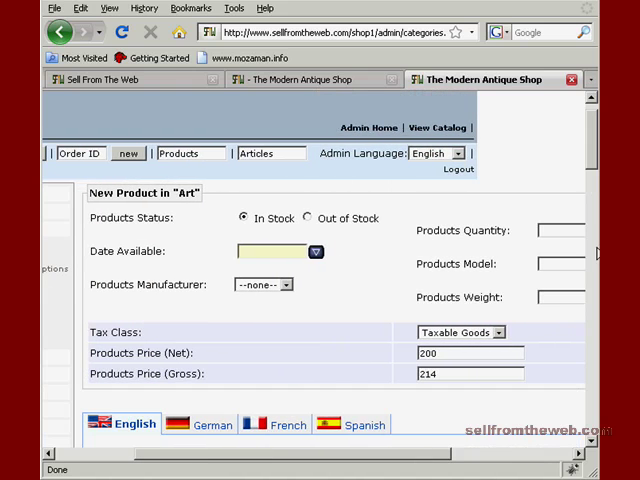
# Step: Enter the English product name Tiffany Lamp, leaving the URL blank for now
pyautogui.scroll(-3)
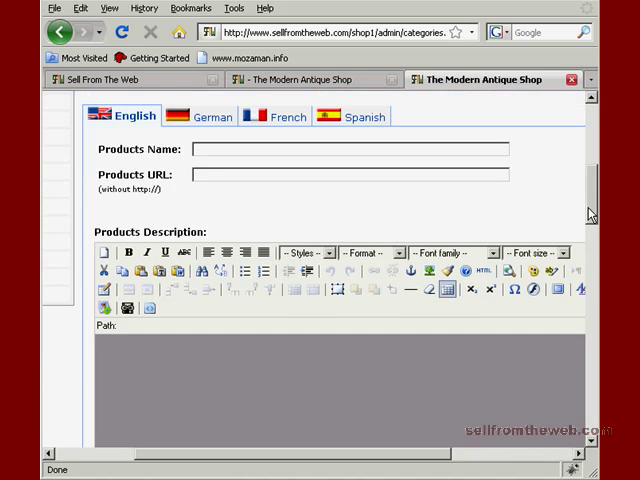
pyautogui.moveTo(304, 416)
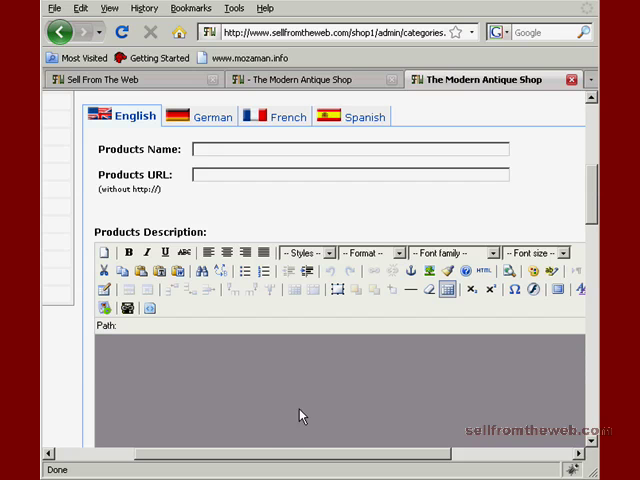
pyautogui.moveTo(280, 432)
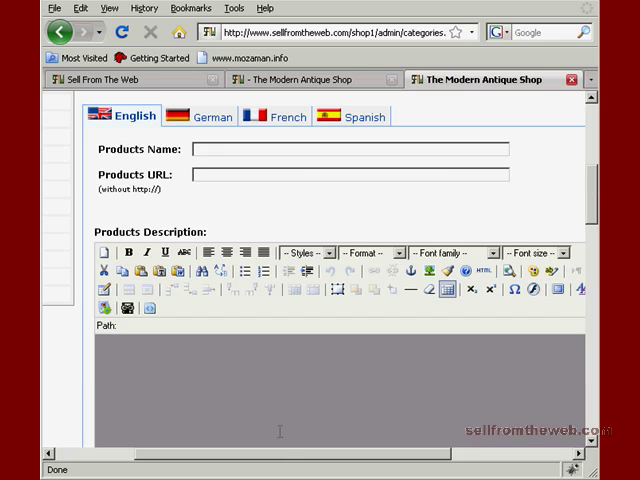
pyautogui.click(350, 150)
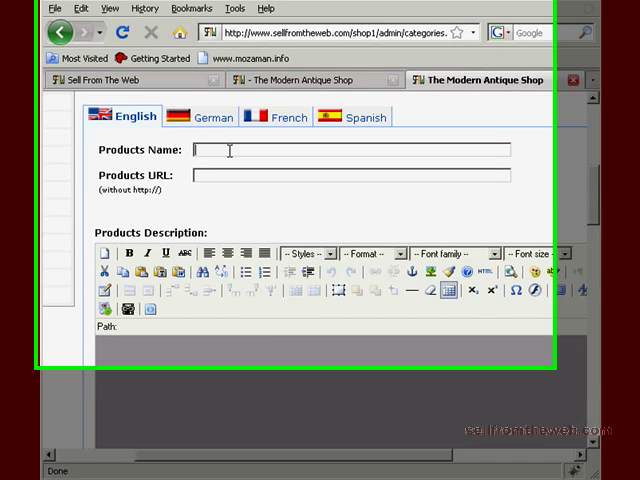
pyautogui.write('Tiffany Lamp')
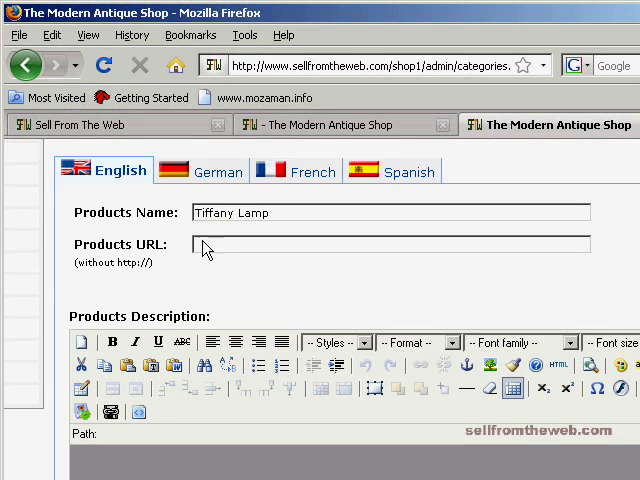
pyautogui.click(390, 244)
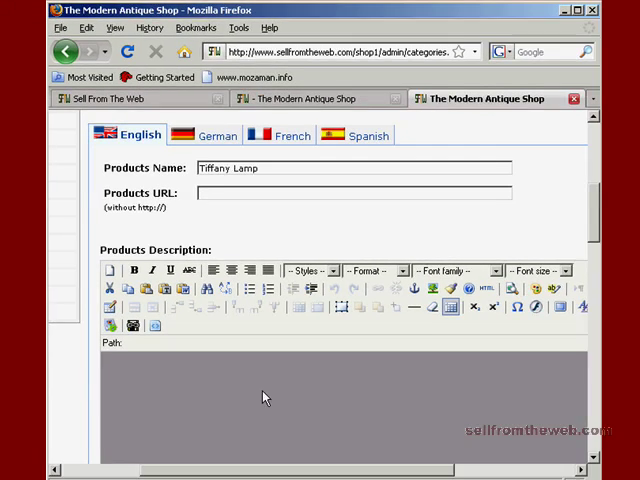
pyautogui.scroll(-3)
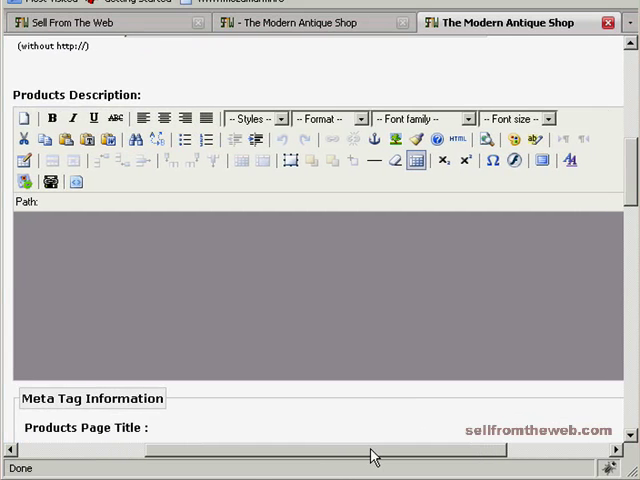
pyautogui.click(52, 118)
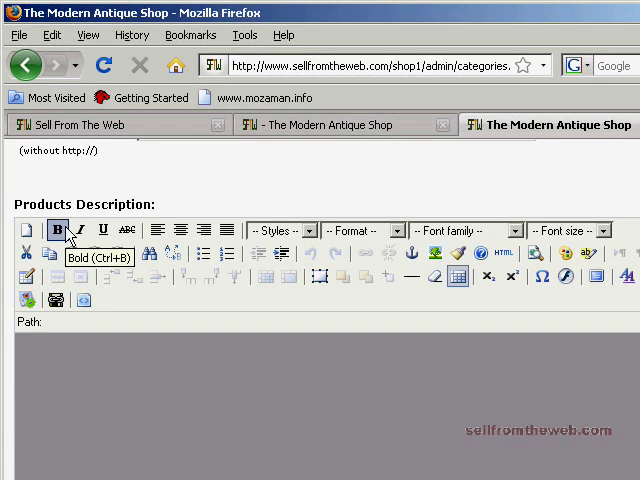
pyautogui.moveTo(72, 376)
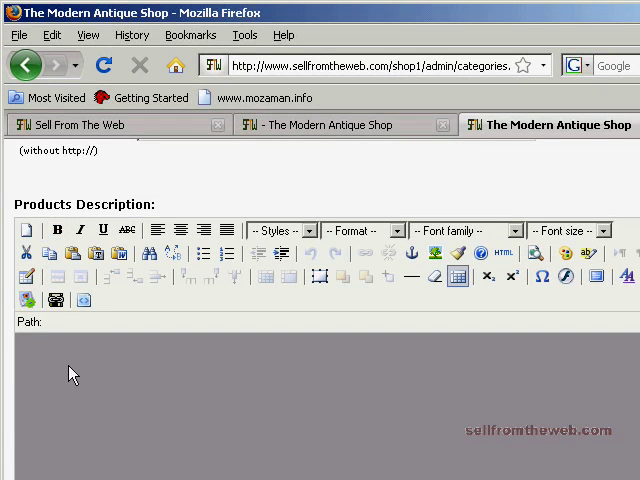
pyautogui.moveTo(152, 280)
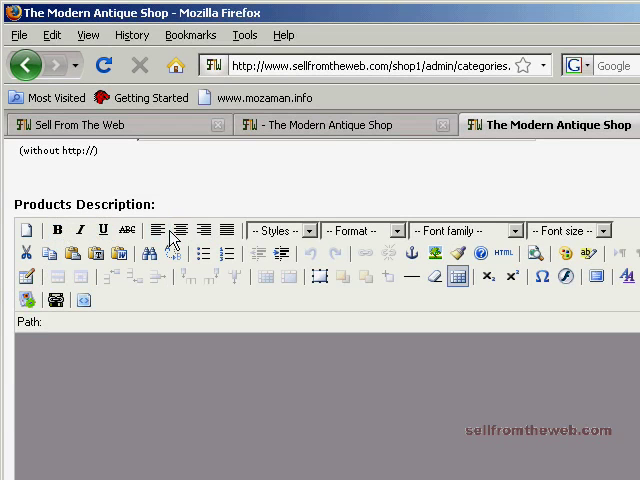
pyautogui.moveTo(204, 278)
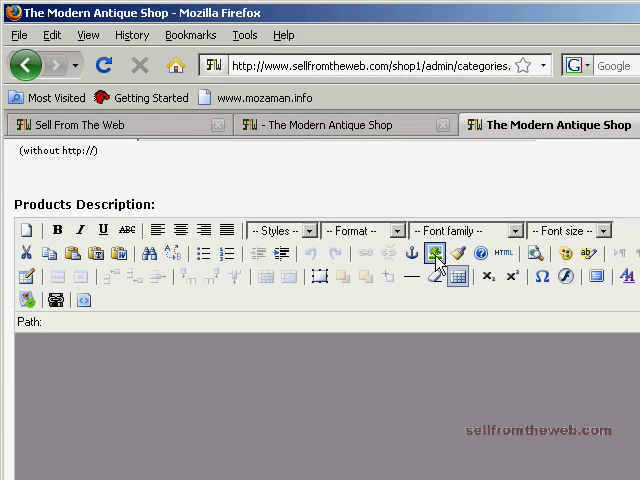
pyautogui.moveTo(436, 258)
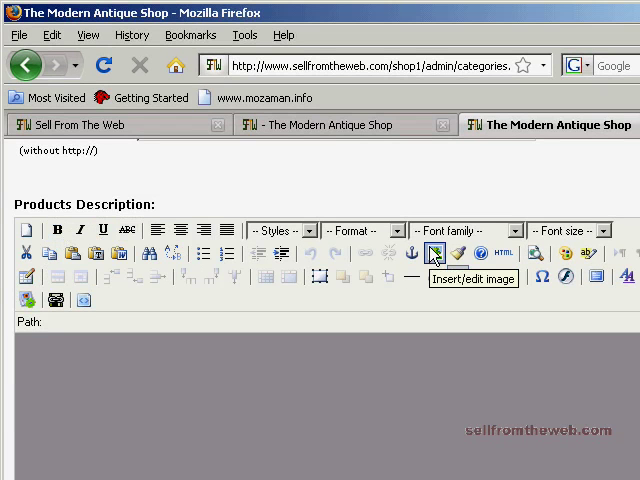
pyautogui.moveTo(388, 258)
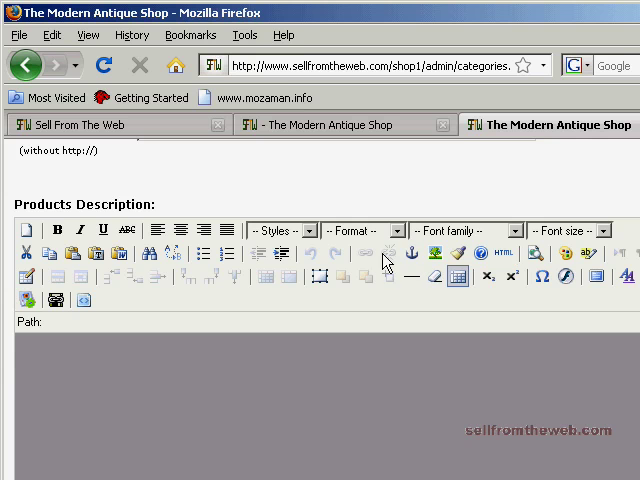
pyautogui.moveTo(376, 258)
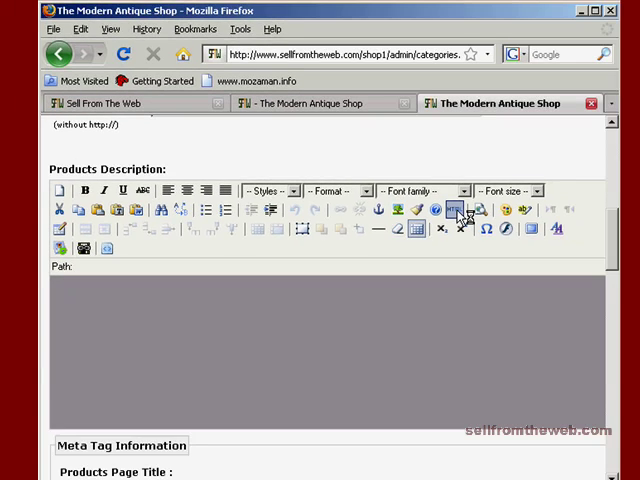
pyautogui.click(456, 210)
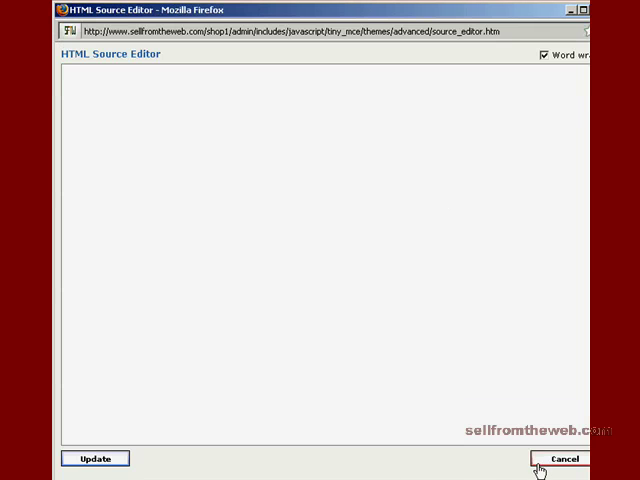
pyautogui.click(564, 458)
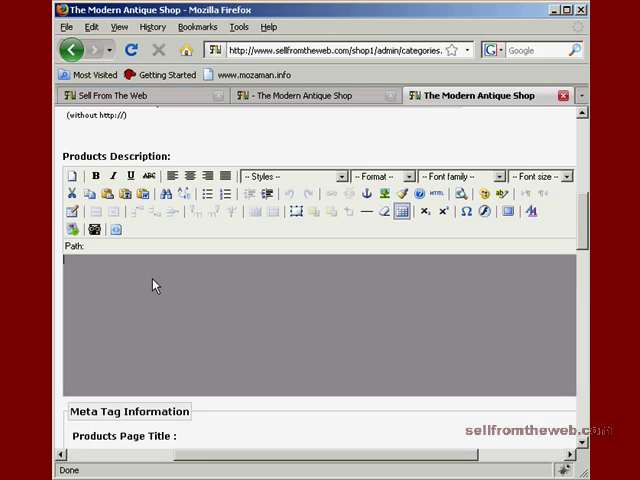
pyautogui.moveTo(132, 282)
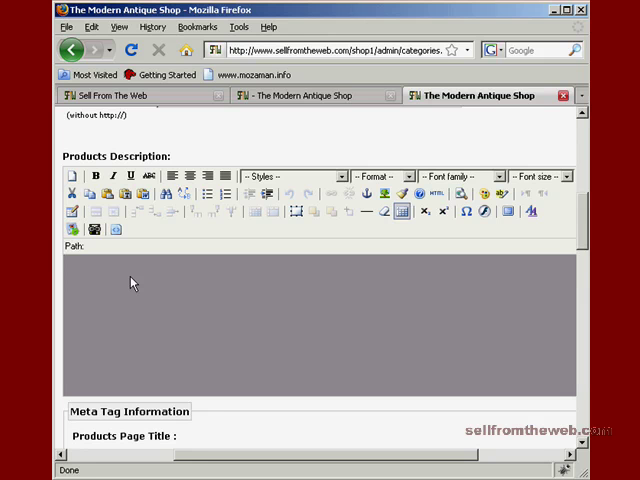
# Step: Write the description heading 'Tiffany Lamp' and format it bold, italic and underlined
pyautogui.write('Tiffan')
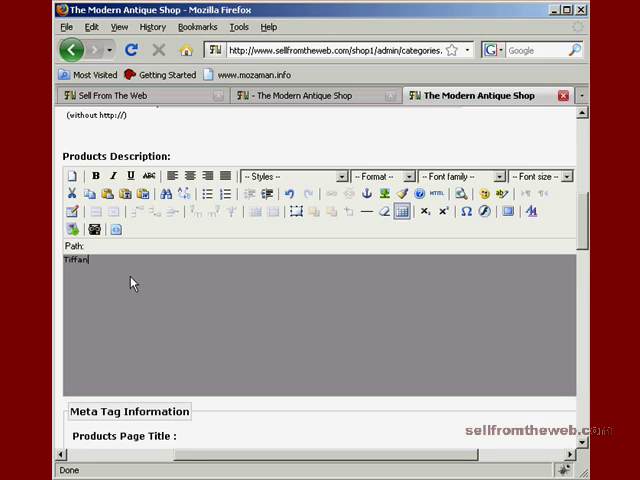
pyautogui.write('y La')
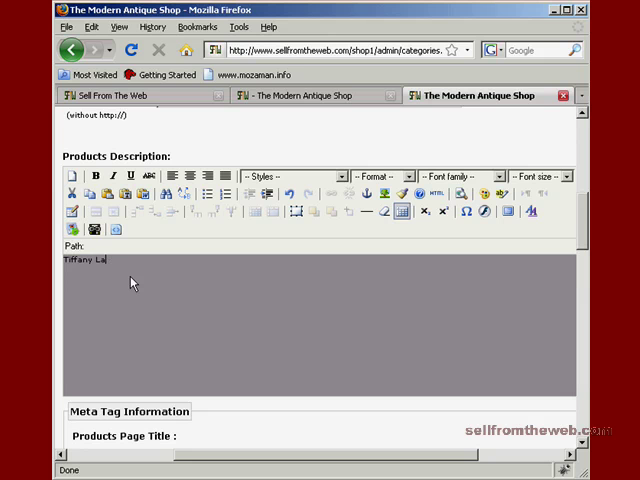
pyautogui.write('mp')
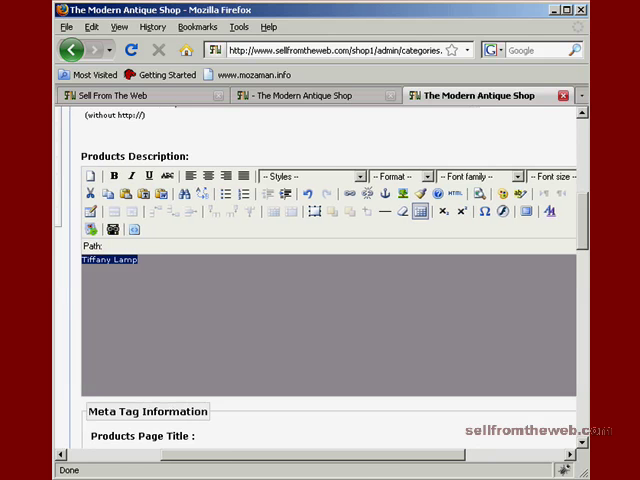
pyautogui.click(114, 176)
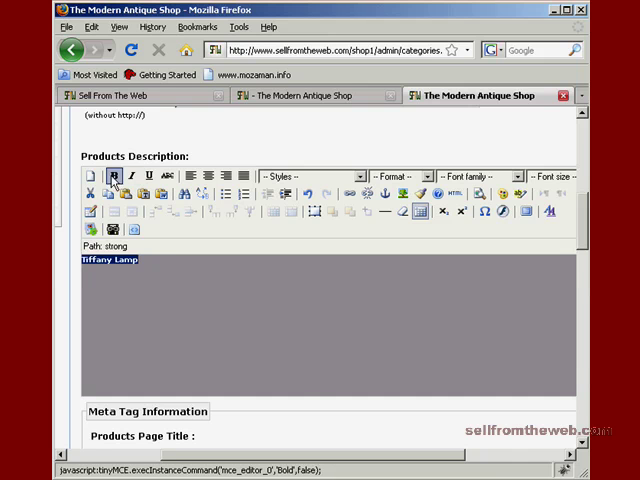
pyautogui.click(132, 174)
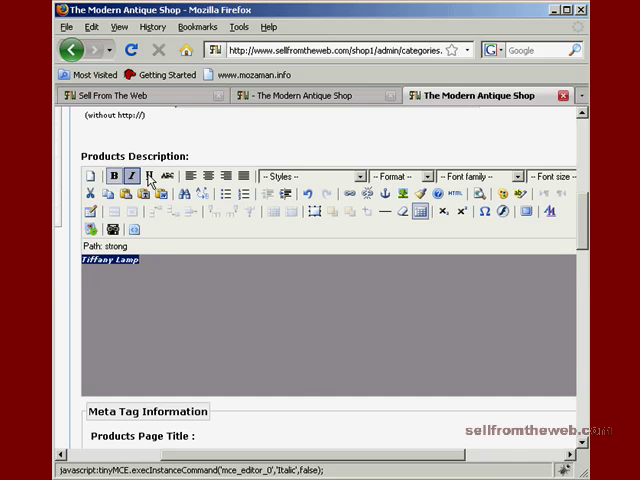
pyautogui.click(148, 176)
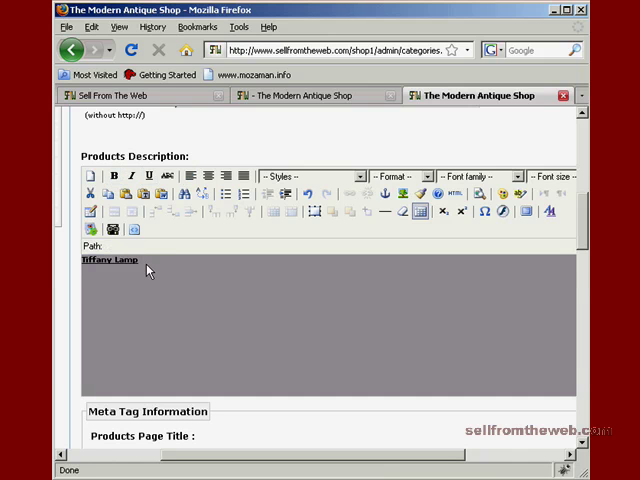
pyautogui.moveTo(144, 280)
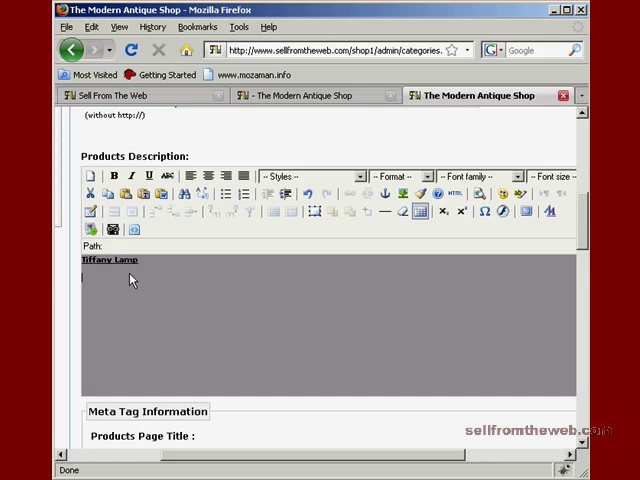
pyautogui.moveTo(184, 284)
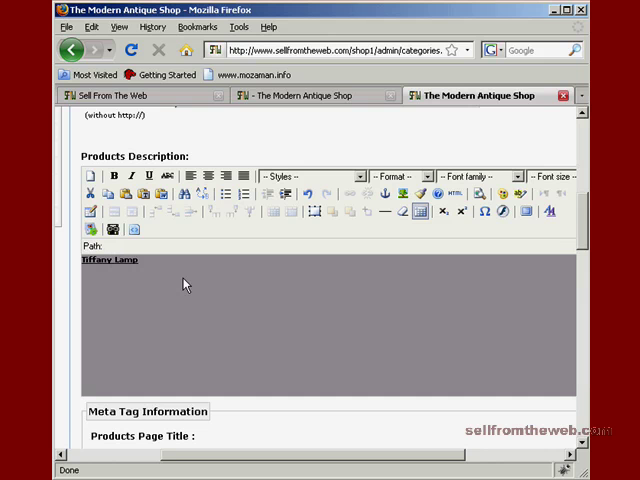
# Step: Add the line 'this is a great lamp. You will really like it.' below the heading
pyautogui.write('this is')
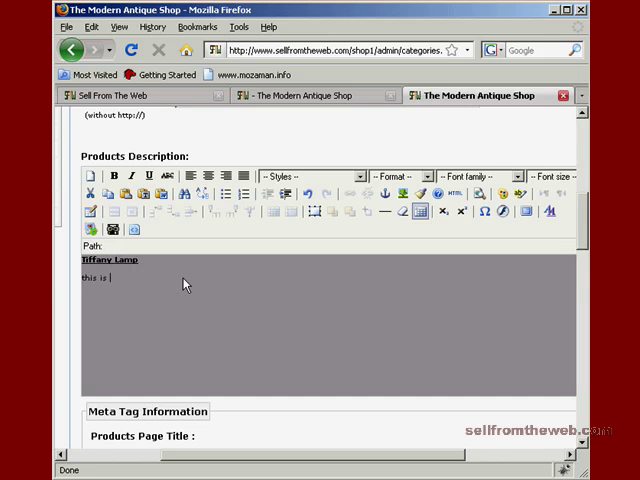
pyautogui.write('a f')
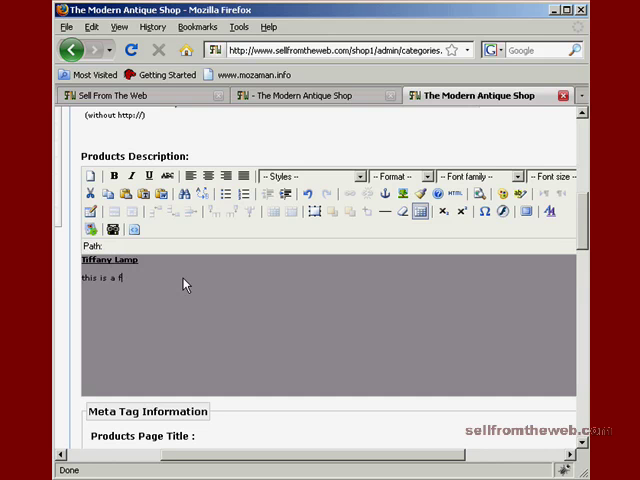
pyautogui.write('gre')
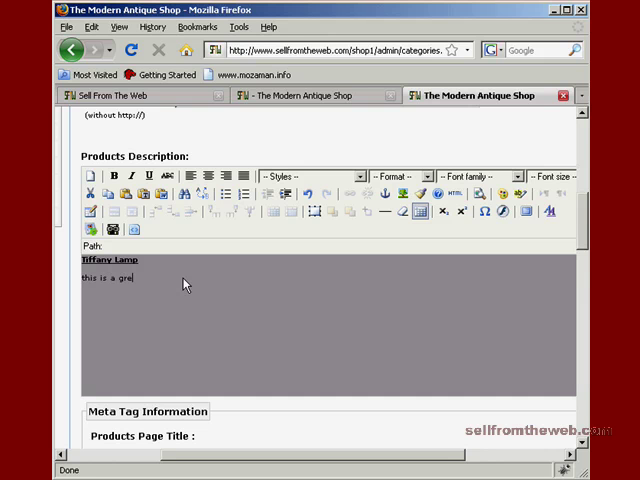
pyautogui.write('at lamp')
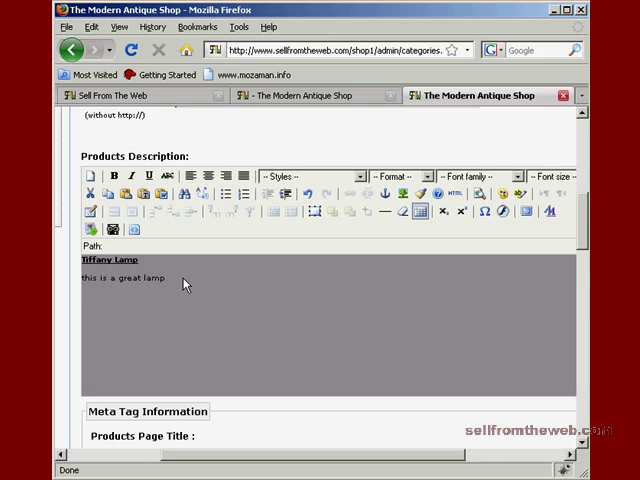
pyautogui.write('.')
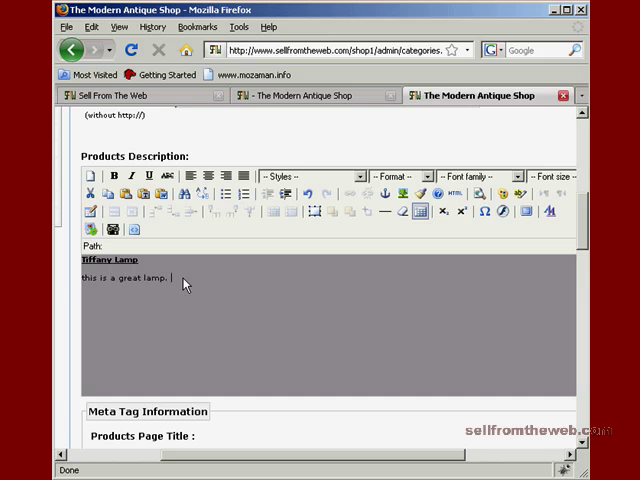
pyautogui.write('You will')
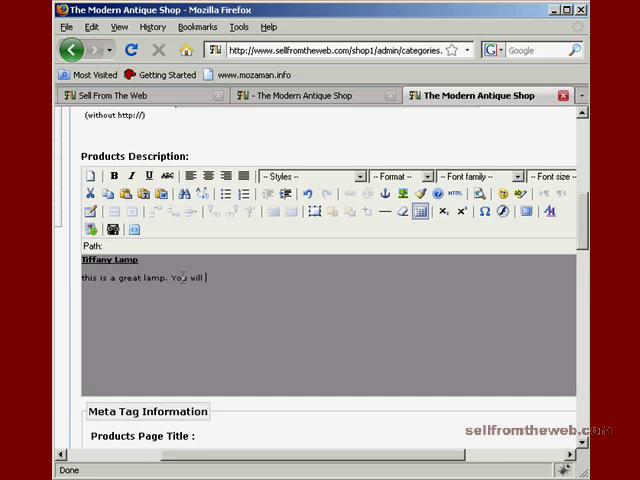
pyautogui.write('really like it.')
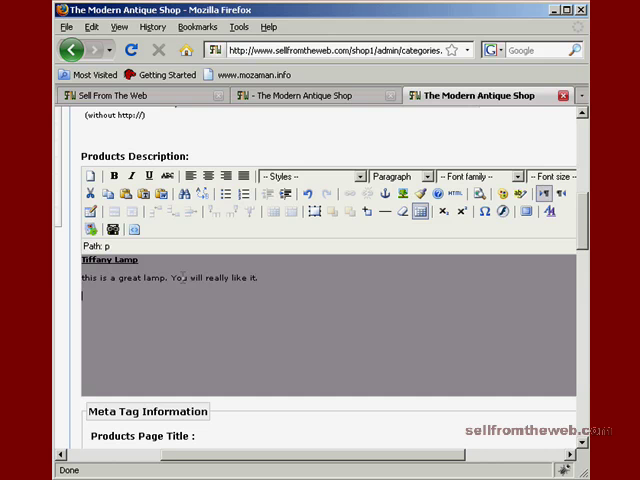
pyautogui.moveTo(190, 276)
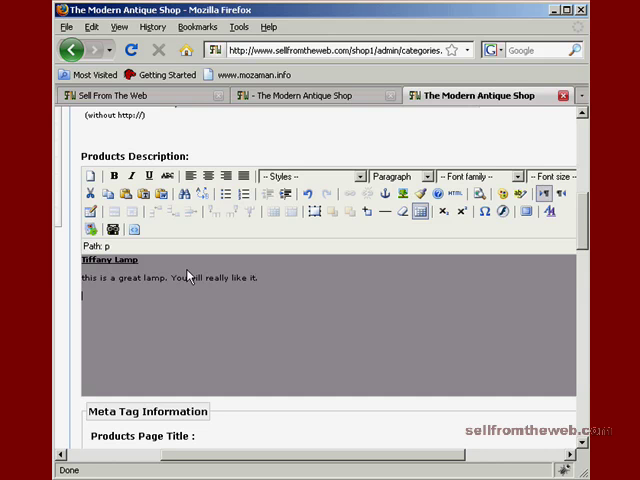
pyautogui.moveTo(188, 292)
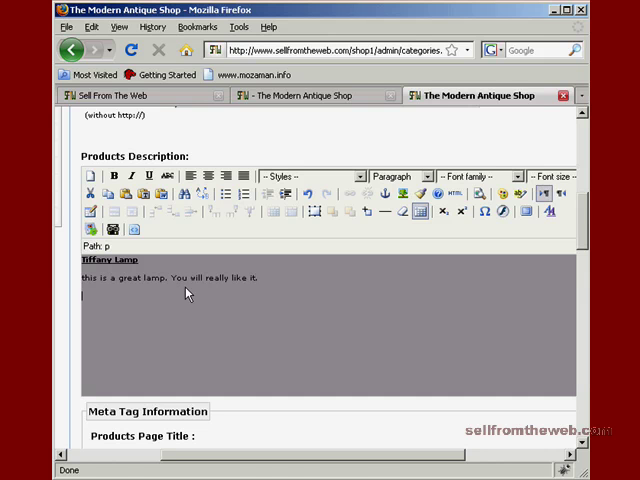
pyautogui.moveTo(224, 192)
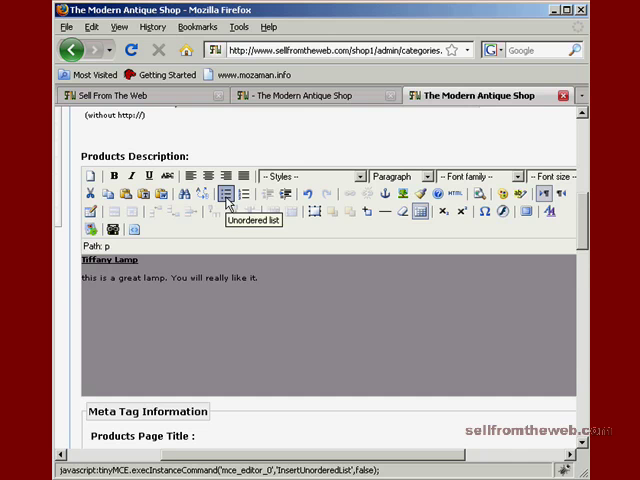
pyautogui.moveTo(244, 194)
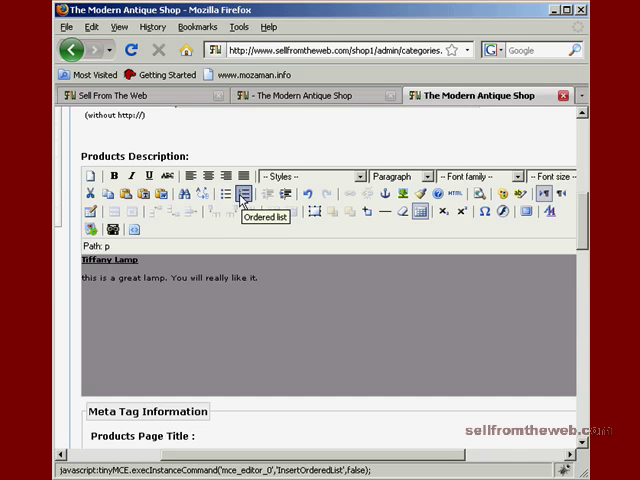
# Step: Add a numbered feature list: uses electricity, made by Tiffany, ships in 1-2 business days, in stock
pyautogui.click(262, 194)
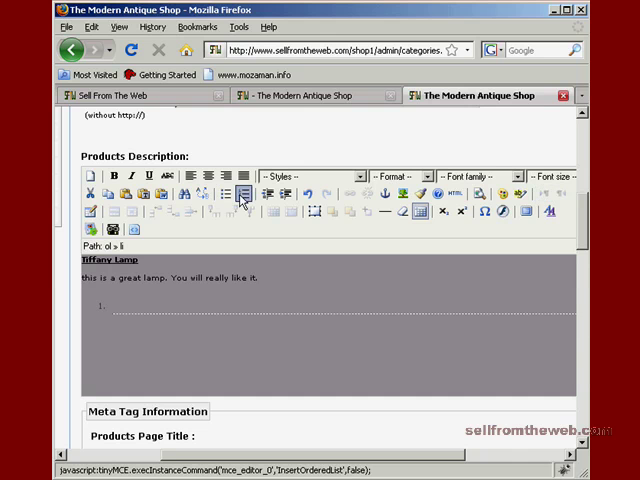
pyautogui.write('uses')
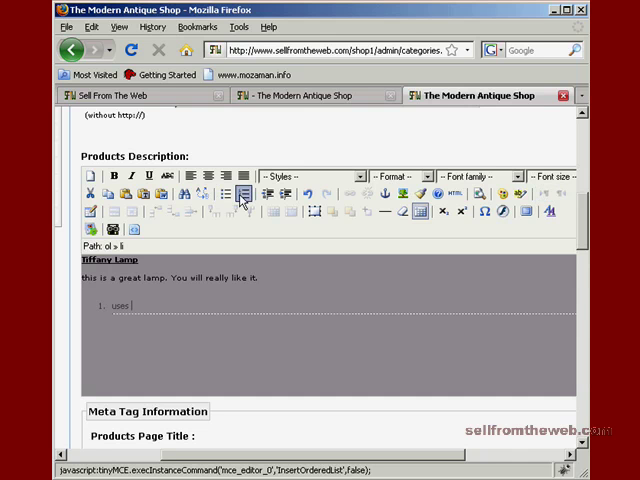
pyautogui.write('electricity')
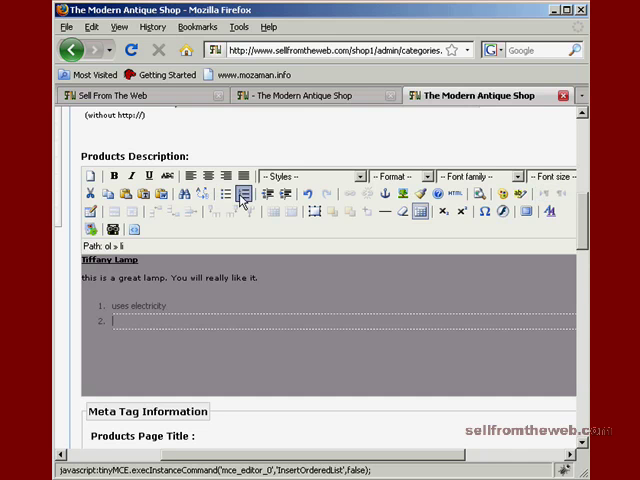
pyautogui.write('made by')
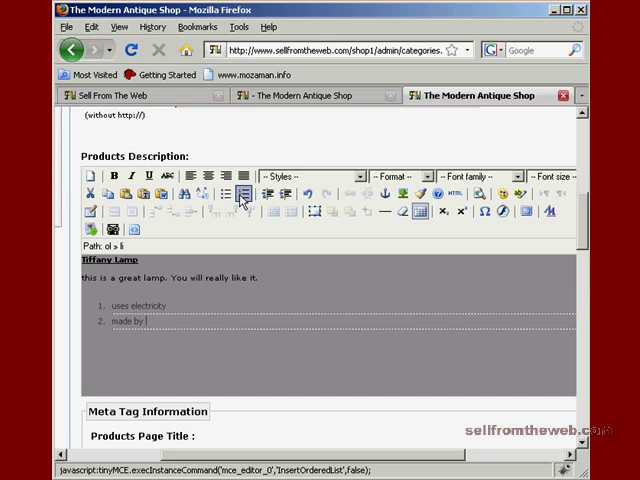
pyautogui.write('Tiffany')
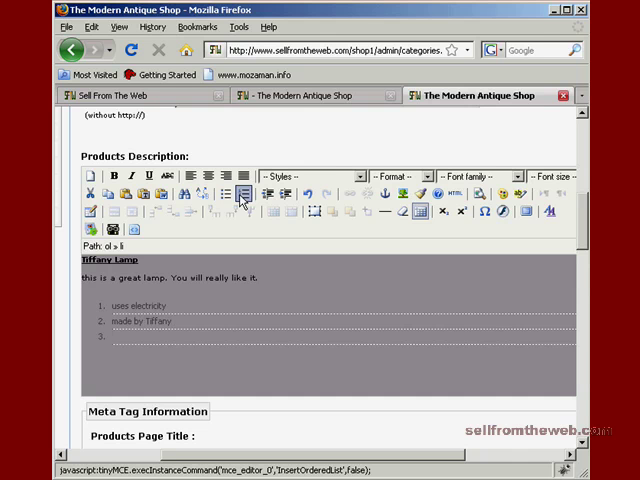
pyautogui.write('ships in 1-2 busines')
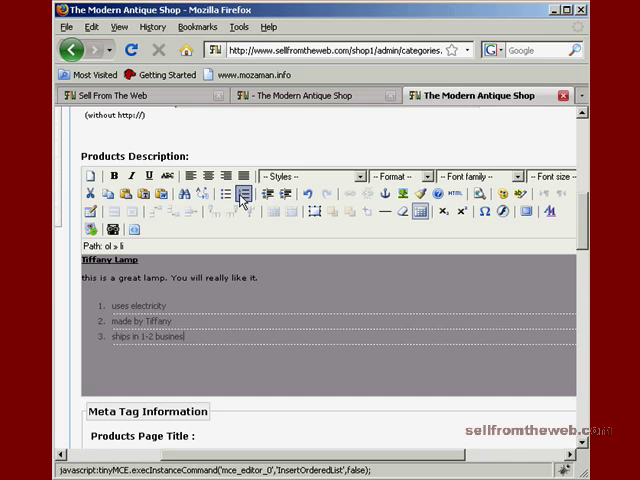
pyautogui.write('da')
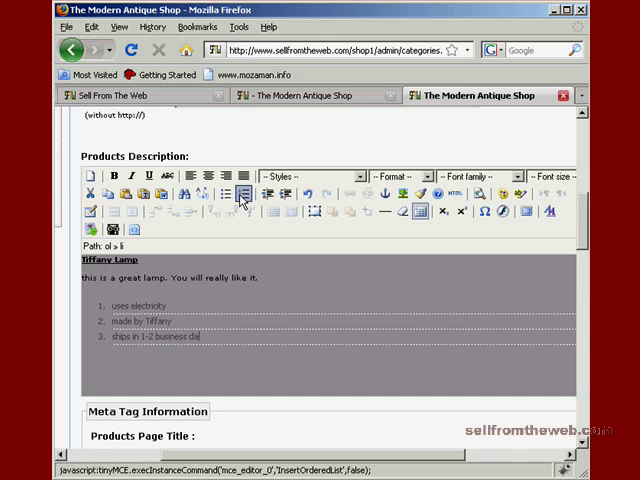
pyautogui.press('Return')
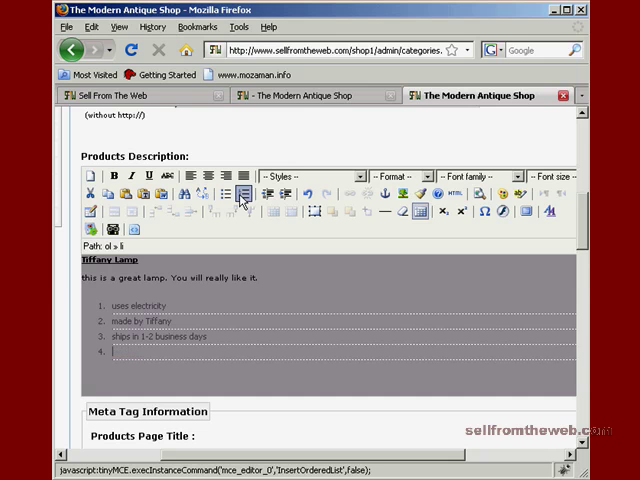
pyautogui.write('in stock')
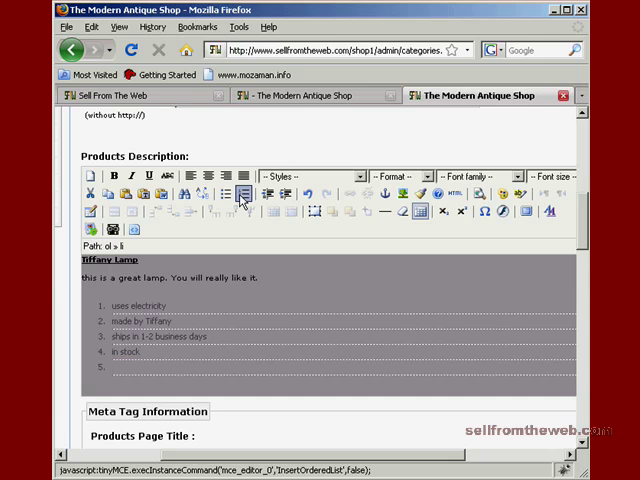
# Step: End the list and add the plain line 'Please call for specific shipping instructions.'
pyautogui.click(242, 192)
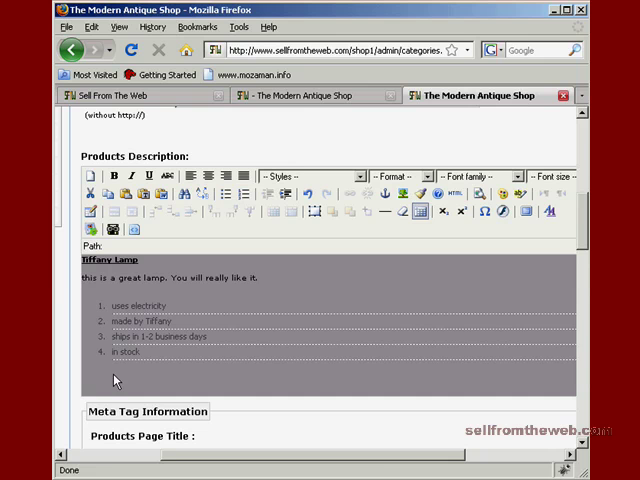
pyautogui.write('Pleas')
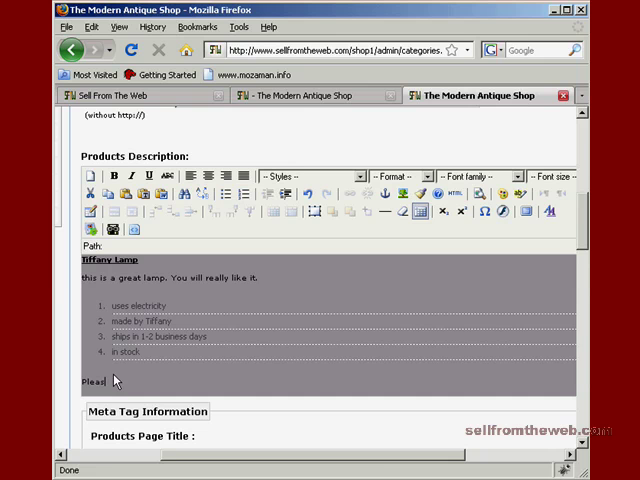
pyautogui.write('call for')
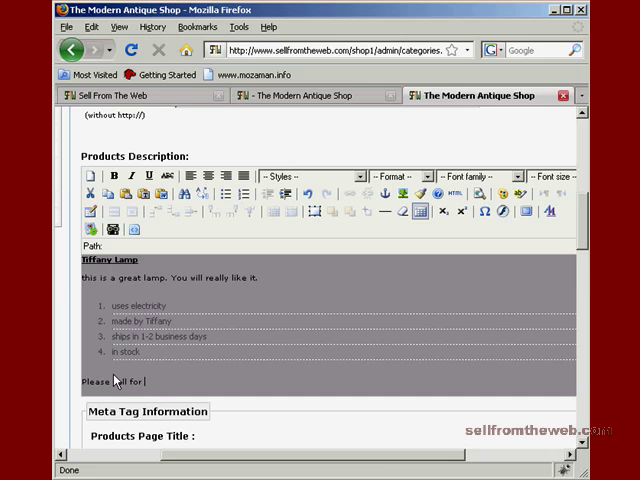
pyautogui.write('specific')
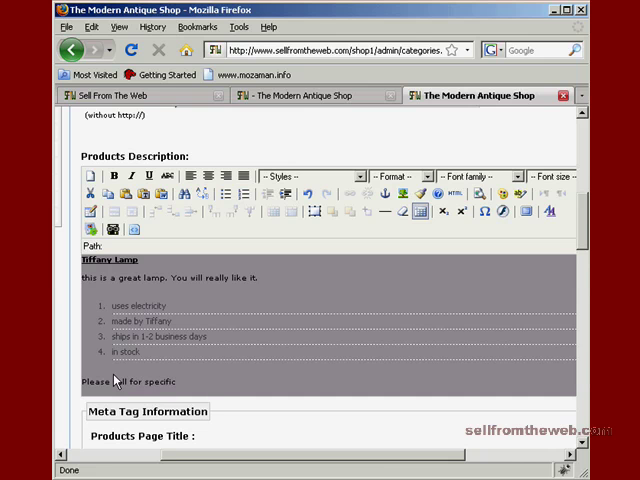
pyautogui.write('shipping instruc')
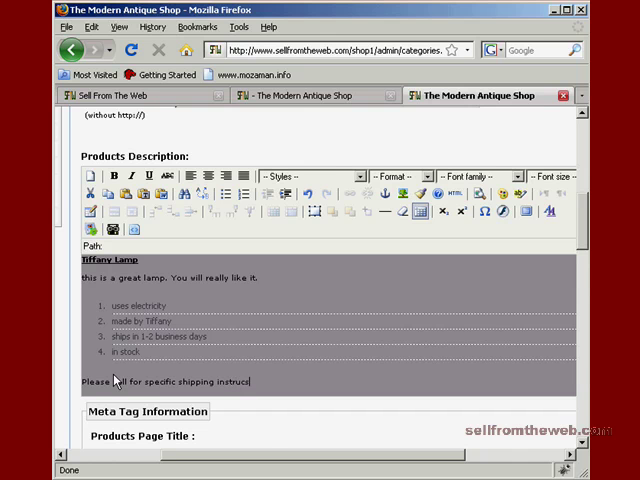
pyautogui.press('BackSpace')
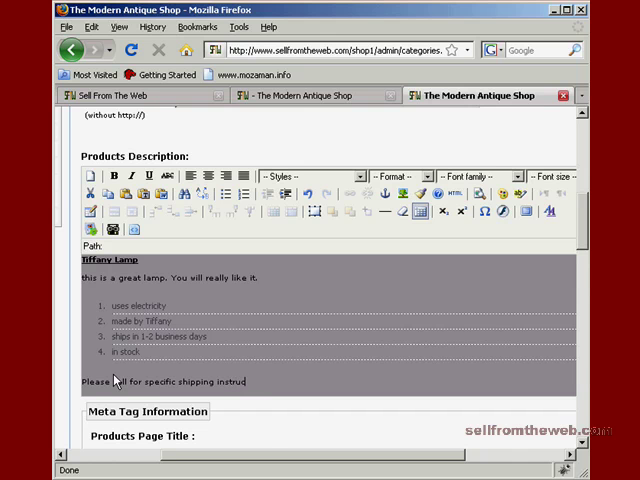
pyautogui.write('tions')
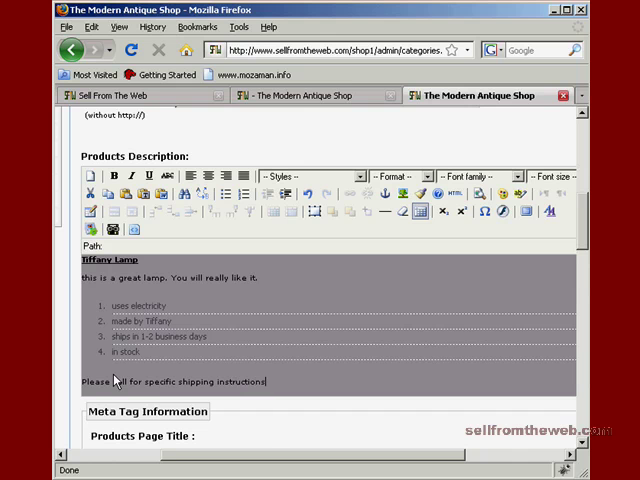
pyautogui.write('.')
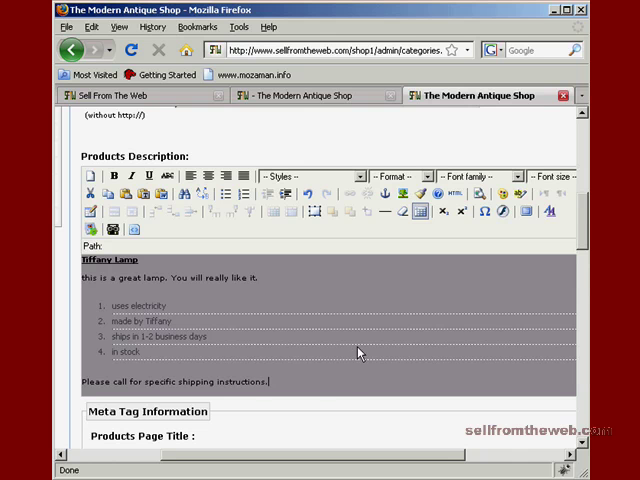
pyautogui.moveTo(314, 318)
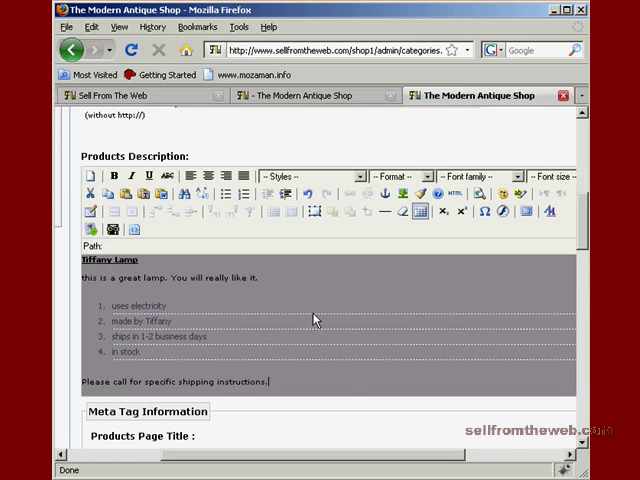
# Step: Reach the Product Images section and view the storefront's product list page as an example
pyautogui.scroll(-3)
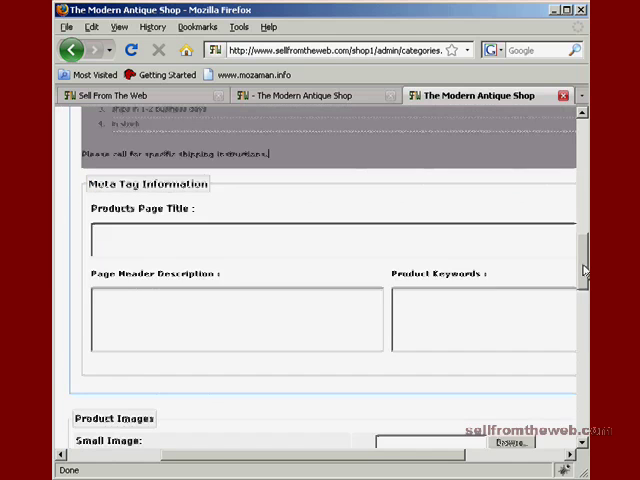
pyautogui.scroll(-3)
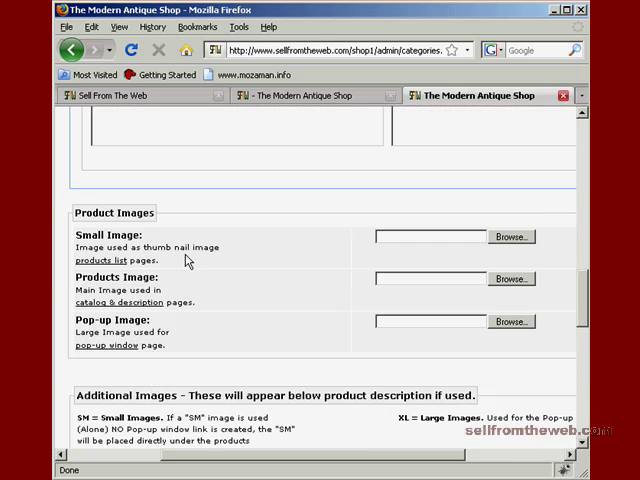
pyautogui.click(304, 96)
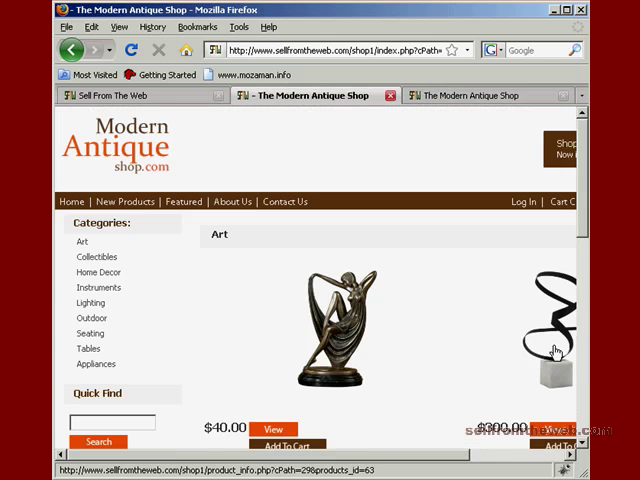
# Step: View the storefront's Minotaur's Labyrinth Metal Wall Art page and its enlarged image popup
pyautogui.scroll(-3)
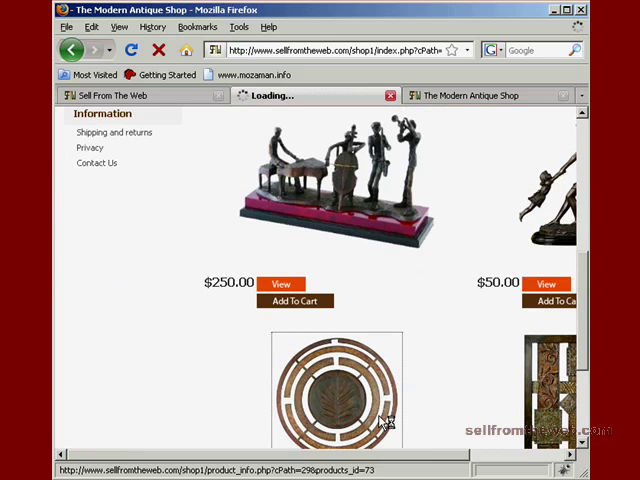
pyautogui.click(336, 384)
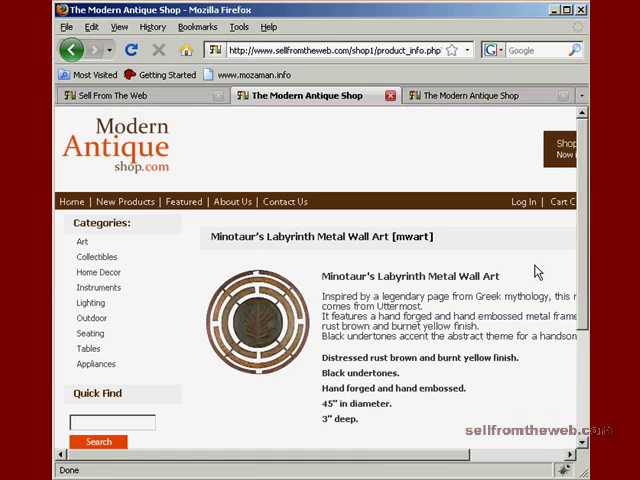
pyautogui.scroll(-3)
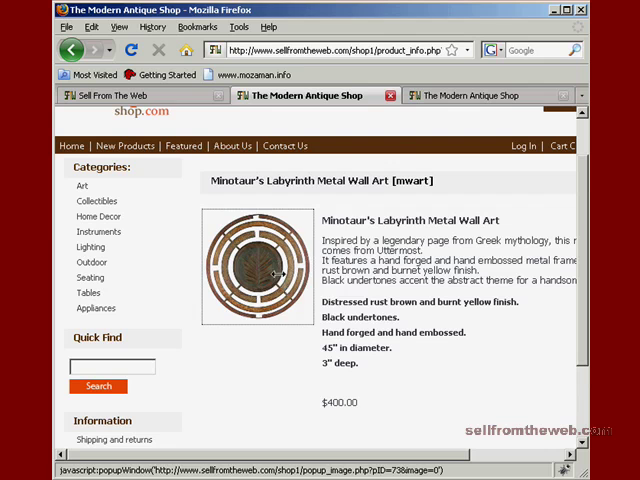
pyautogui.click(258, 270)
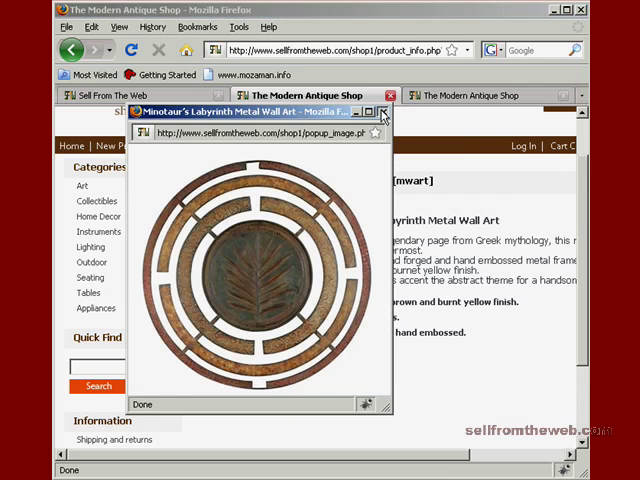
# Step: Return to the new product's Product Images fields in the admin
pyautogui.click(380, 112)
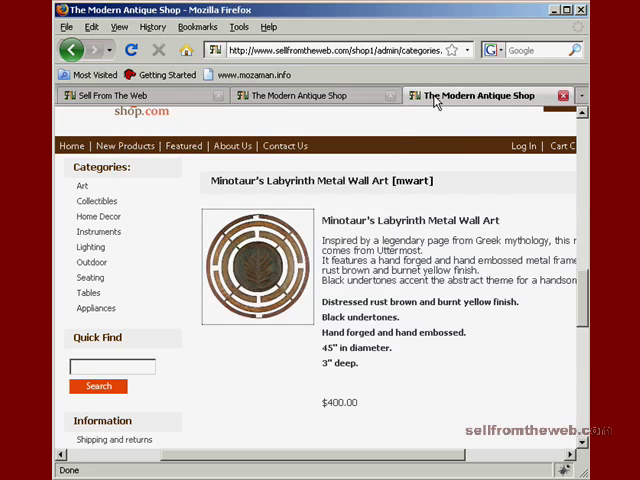
pyautogui.scroll(-3)
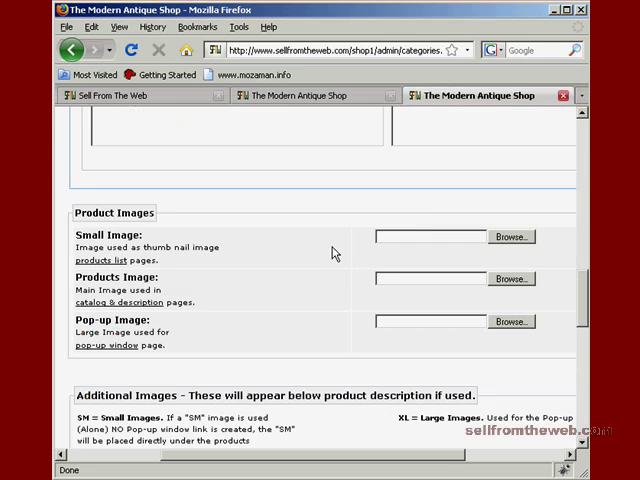
pyautogui.moveTo(124, 320)
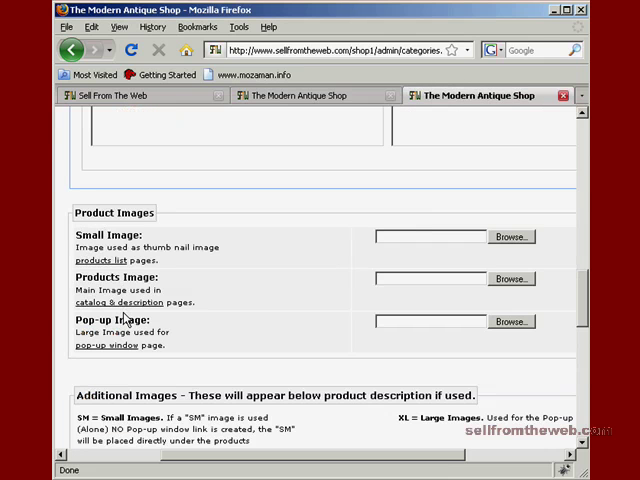
pyautogui.moveTo(254, 316)
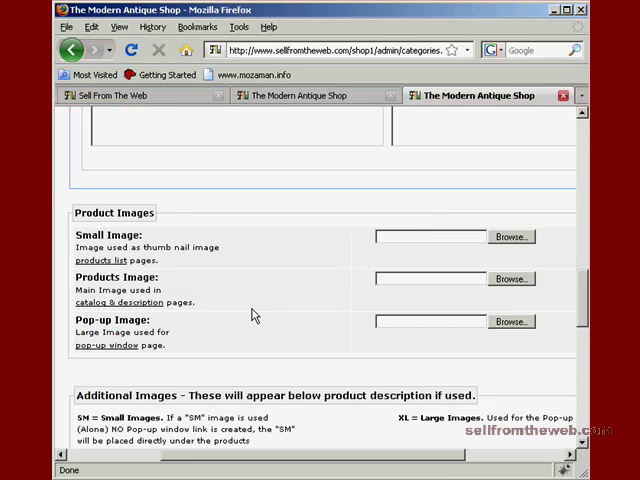